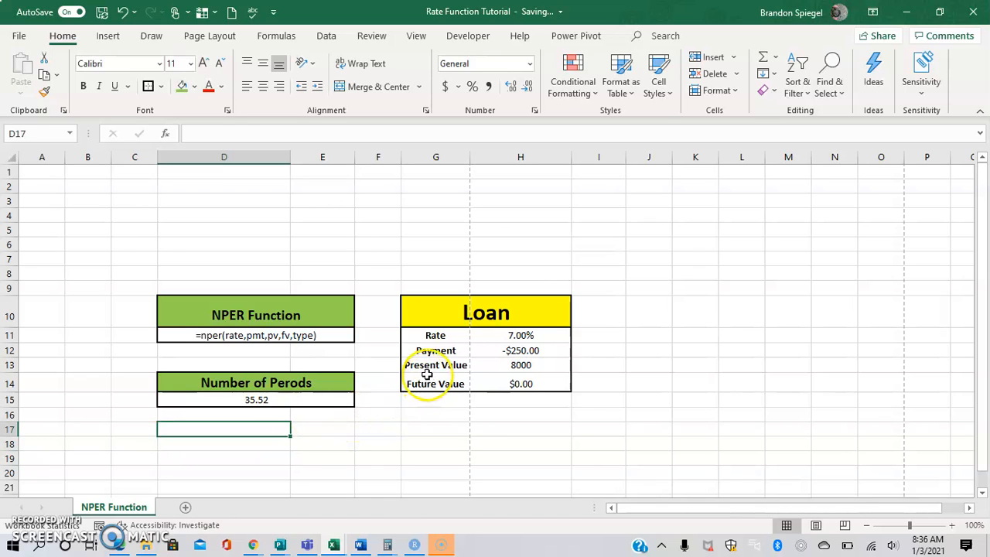
Review the loan inputs: payment -$250.00, present value 8000 and the future value row
left_click(519, 365)
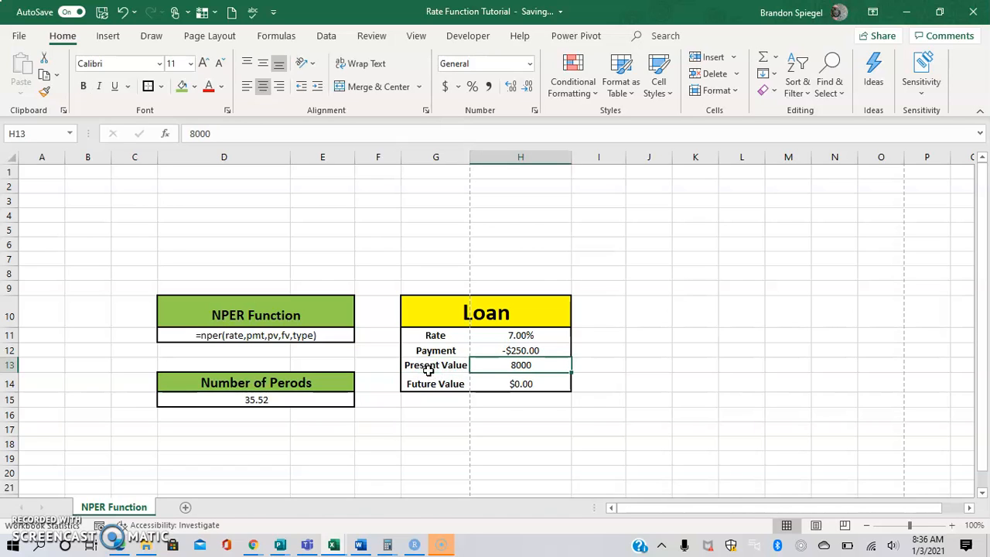
left_click(520, 349)
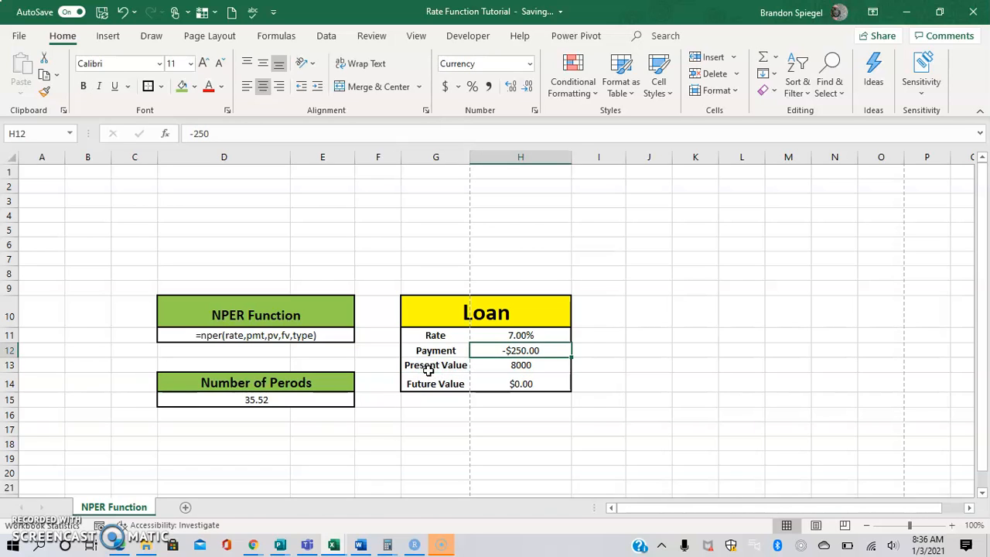
left_click(436, 365)
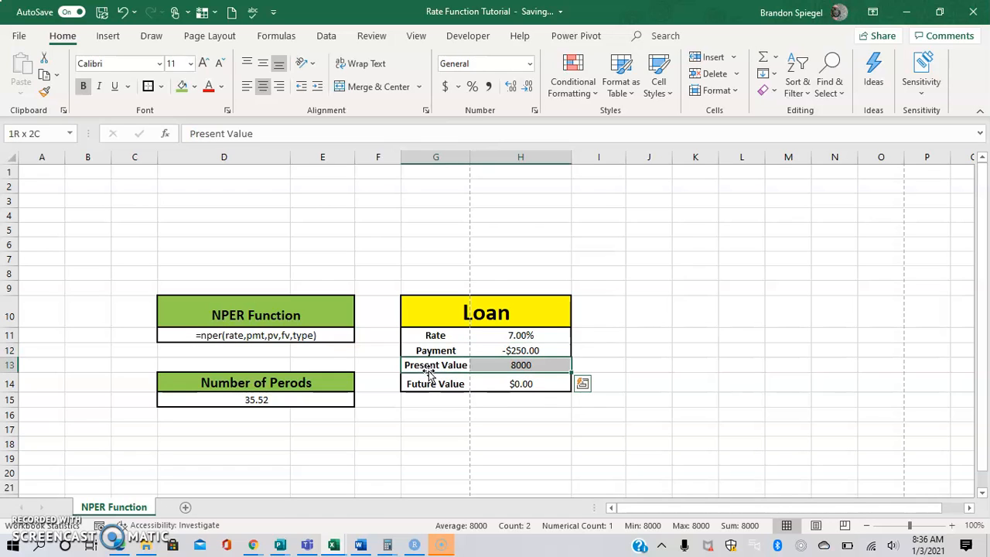
left_click(436, 350)
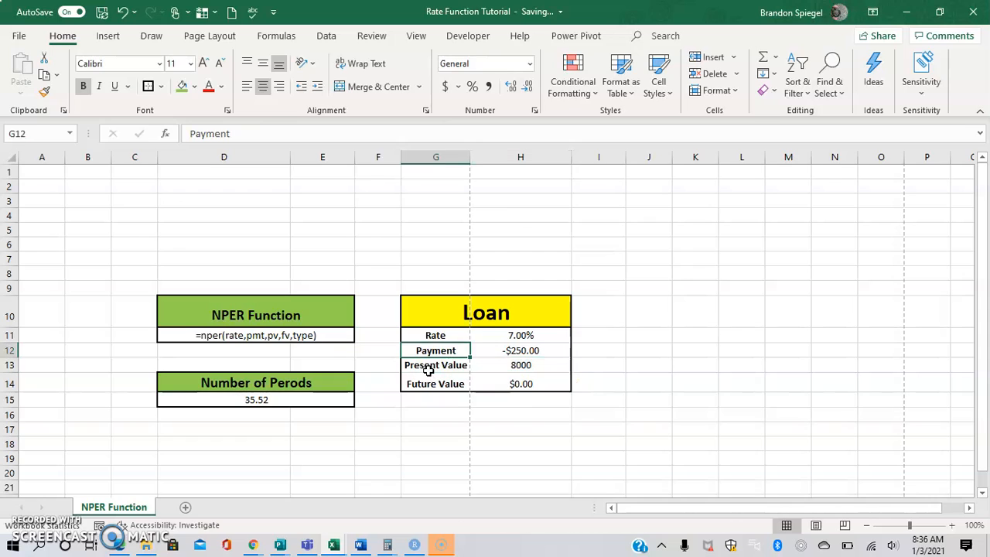
left_click(519, 350)
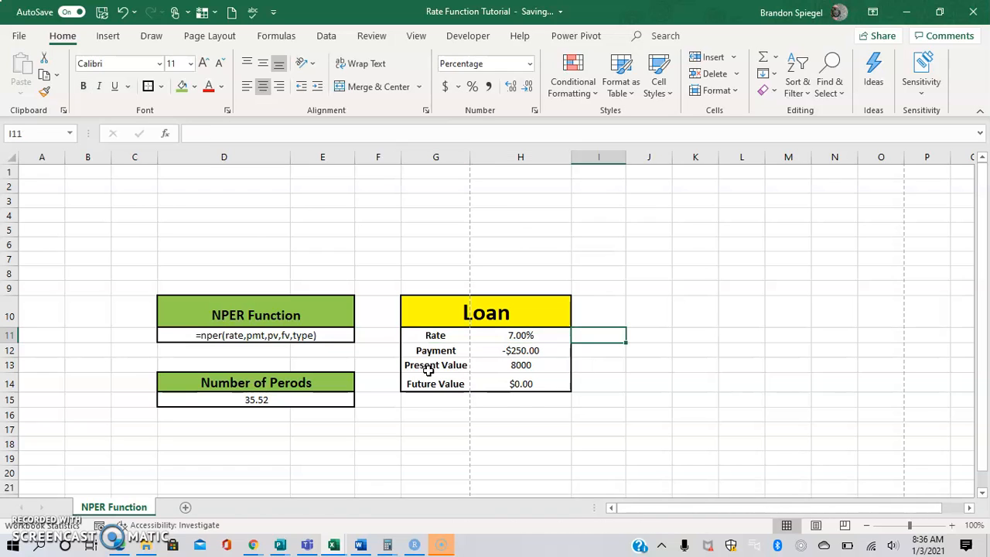
left_click(436, 383)
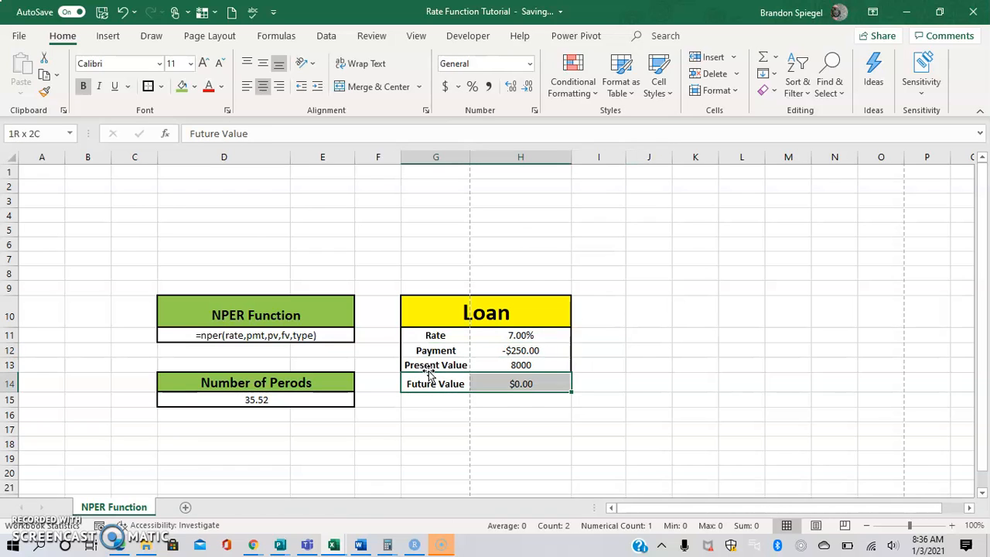
left_click(436, 384)
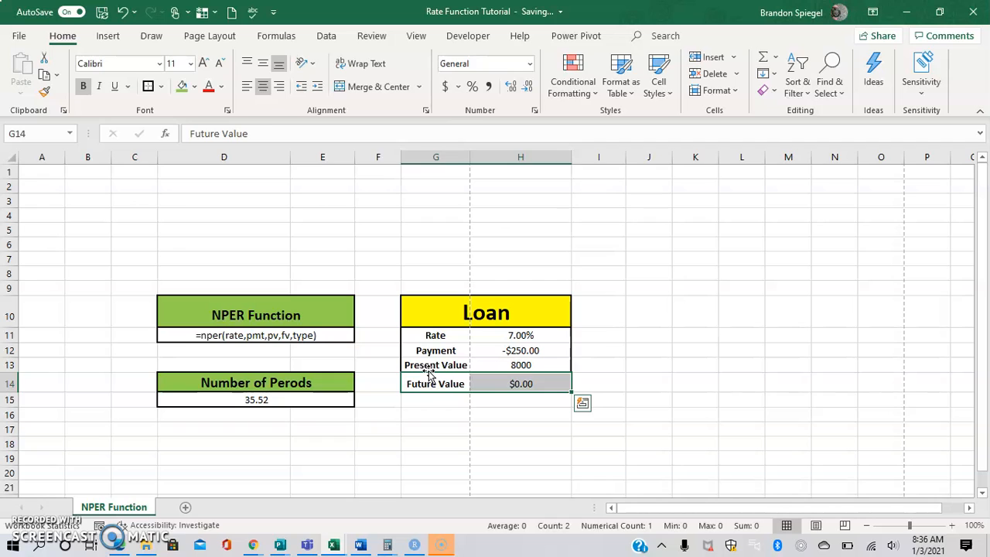
Start D15 as =NPER( with the rate H11 divided by 12
left_click(255, 398)
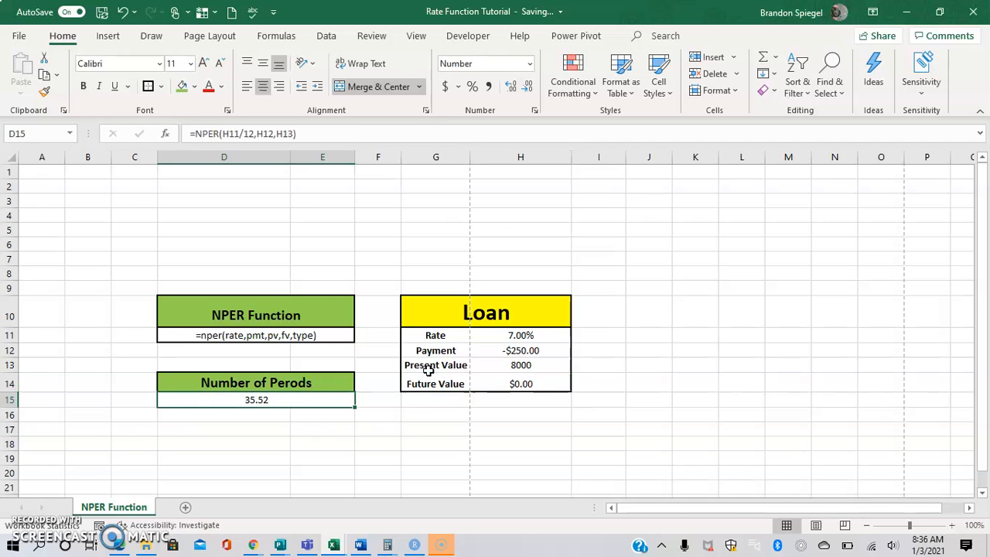
type("=np")
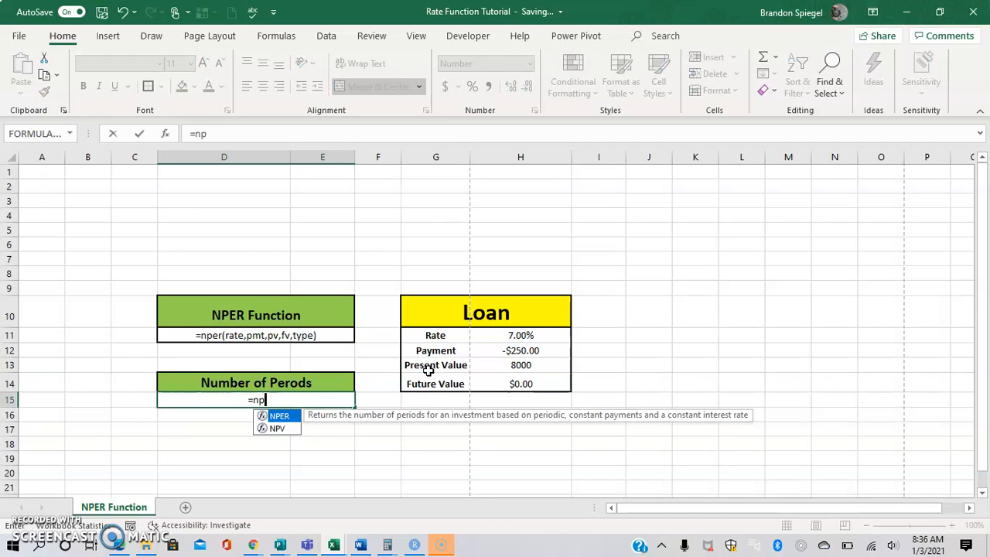
type("er")
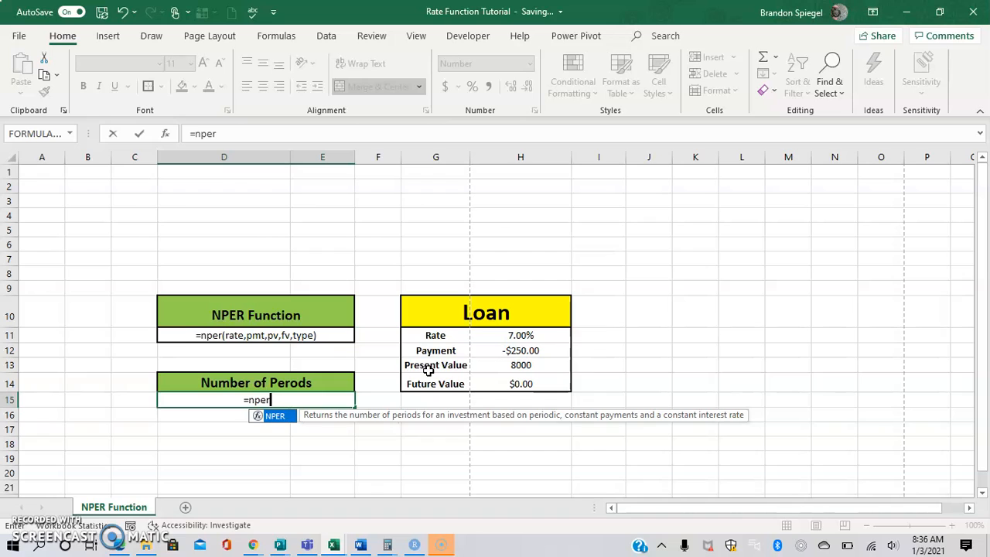
type("(")
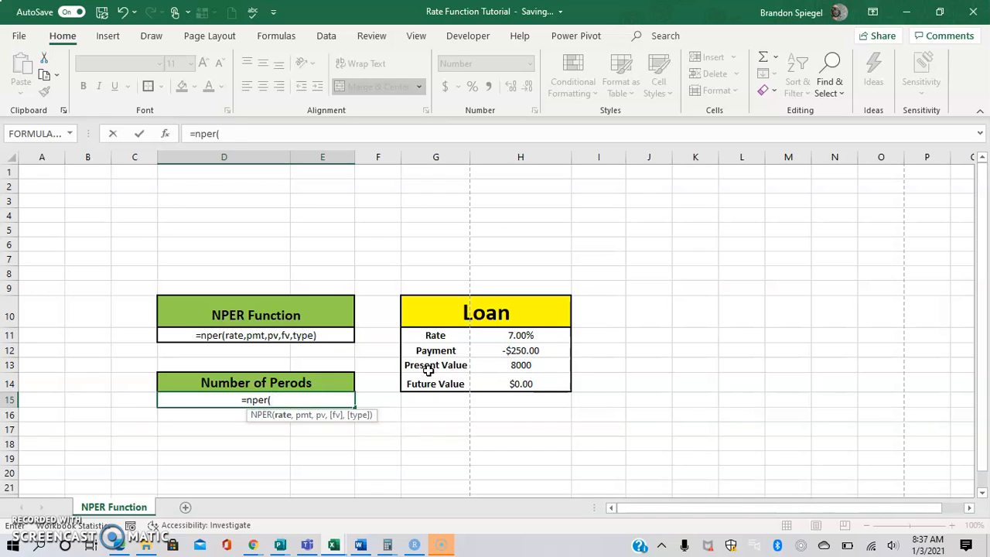
left_click(321, 365)
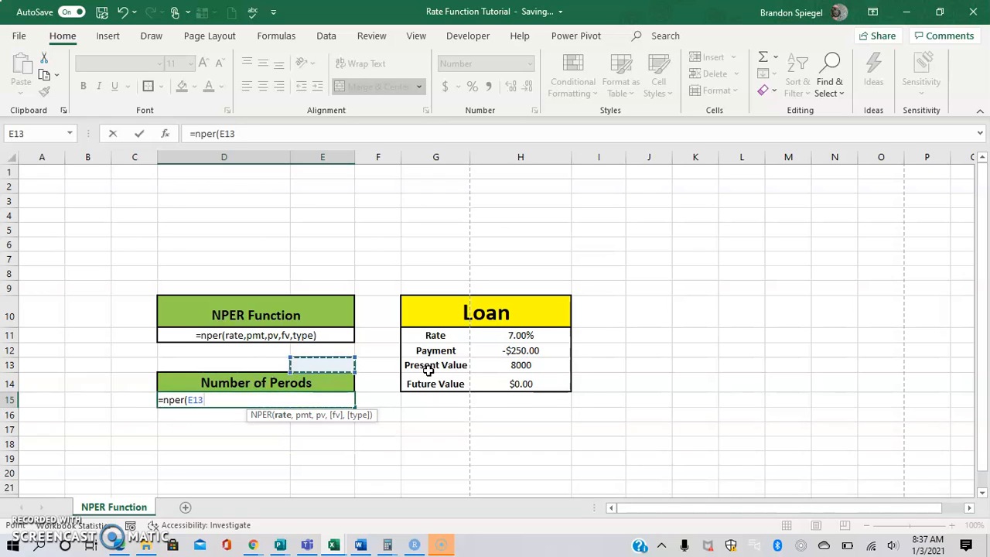
left_click(519, 334)
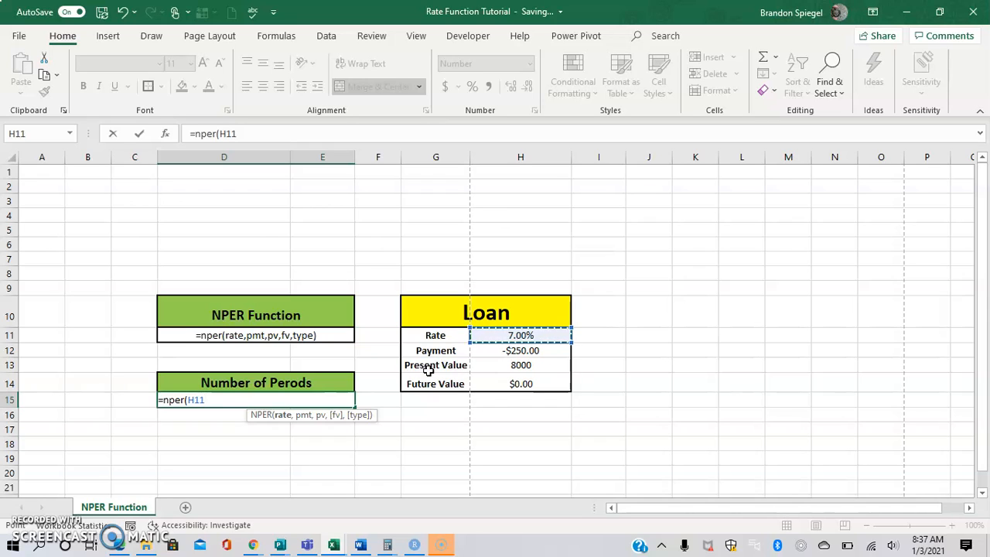
type("/12,")
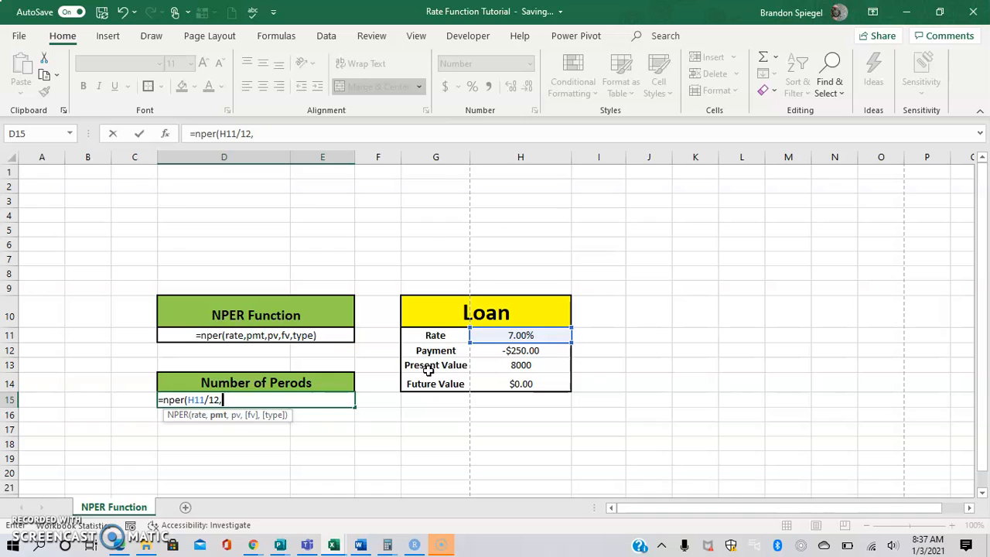
Add the payment H12 and present value H13 as the next NPER arguments
left_click(519, 350)
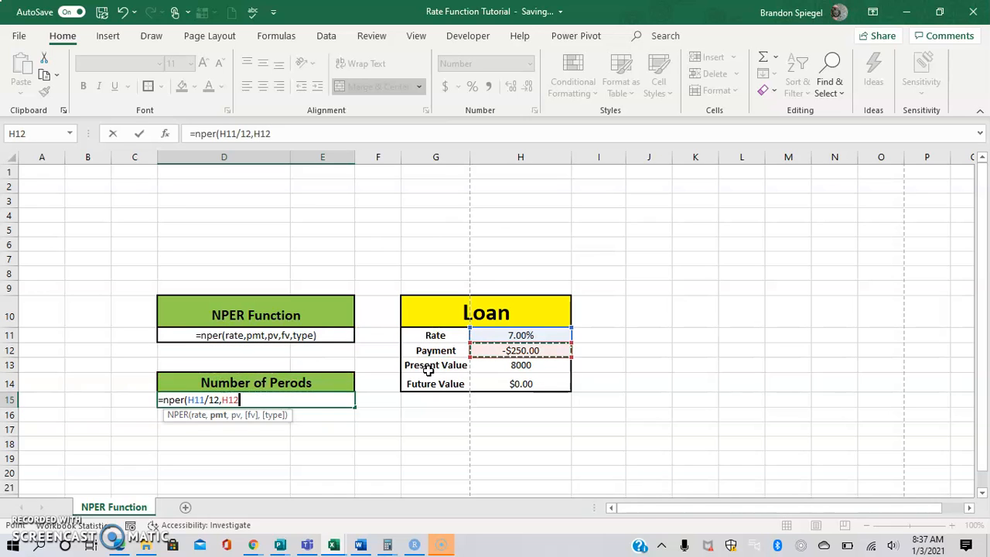
type(",")
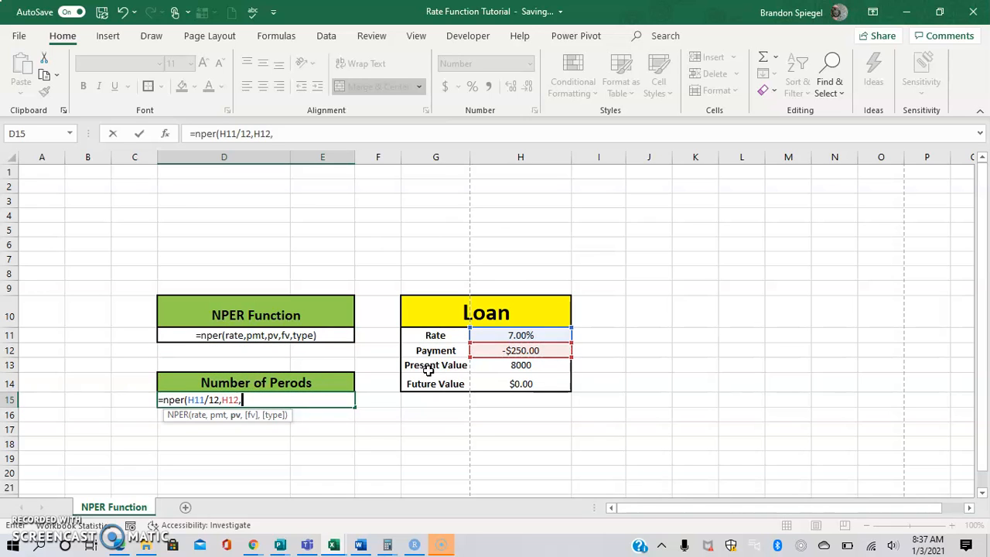
left_click(520, 365)
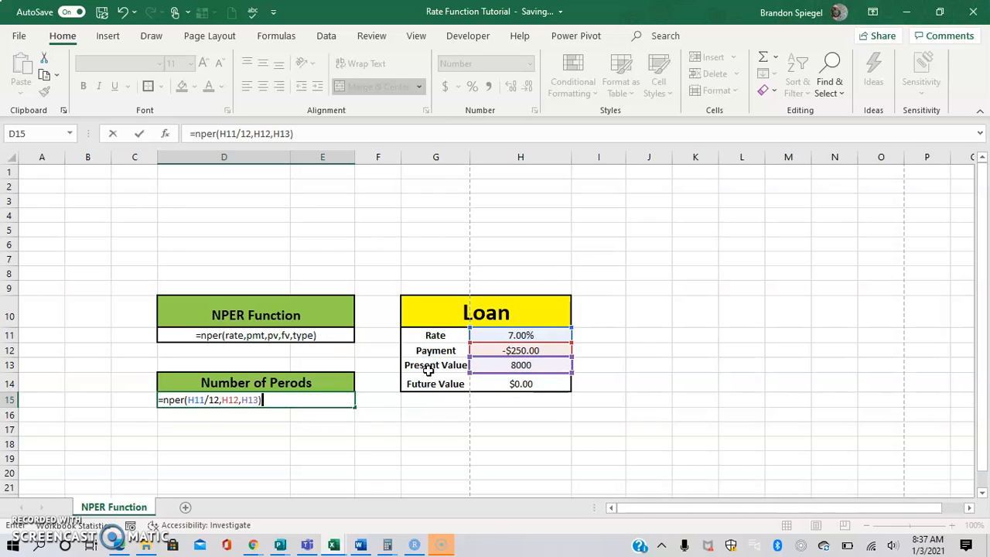
Commit the NPER formula in D15
key("enter")
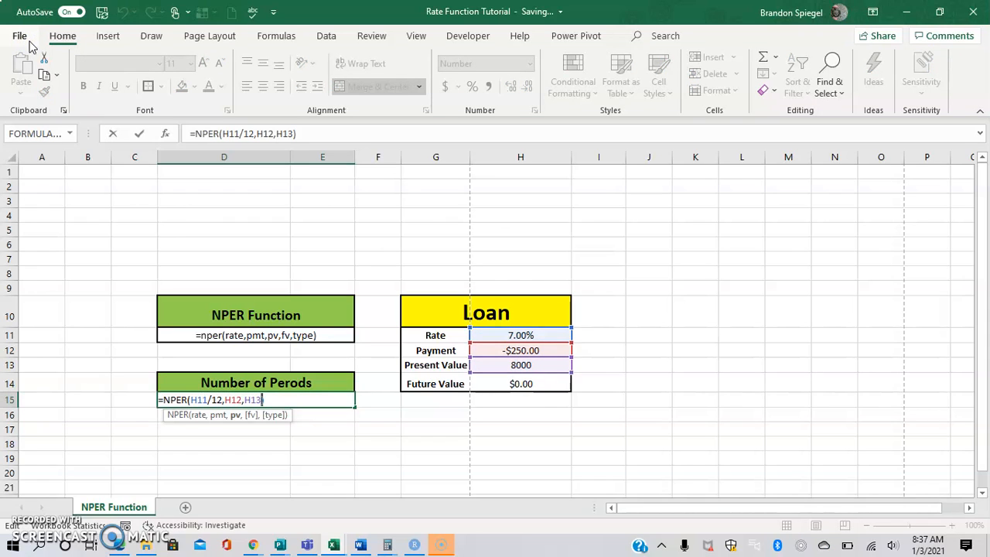
Append future value H14 and payment type 1 to the NPER formula
type(",")
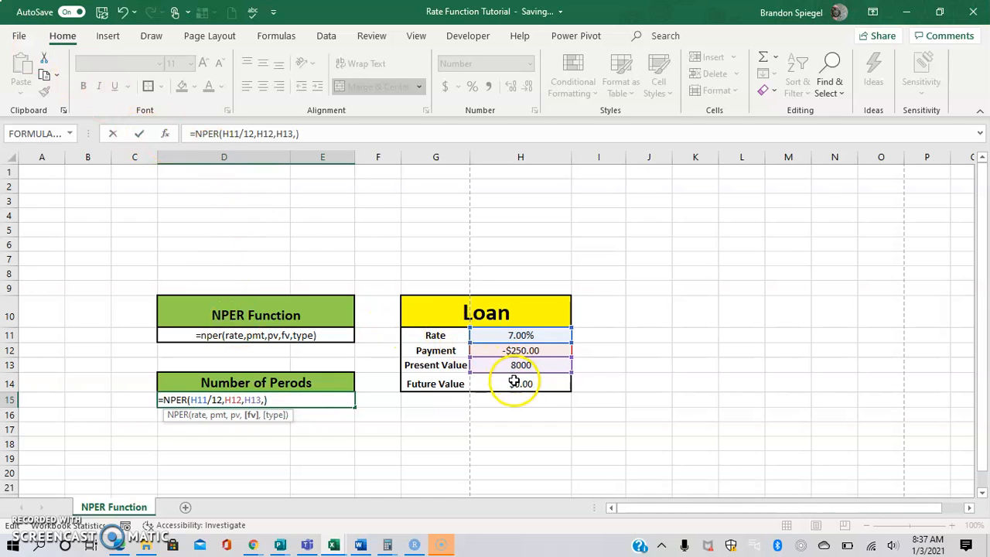
left_click(520, 384)
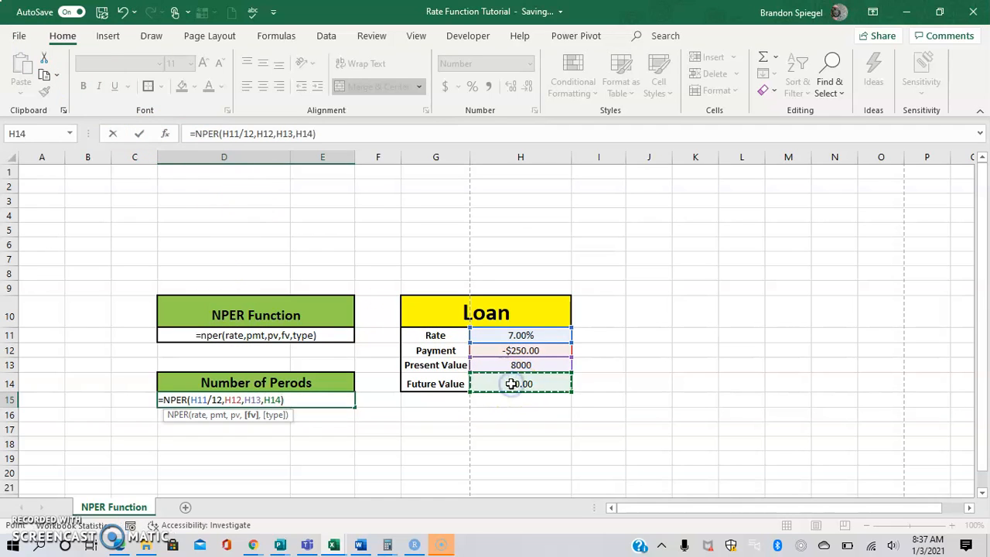
type(",")
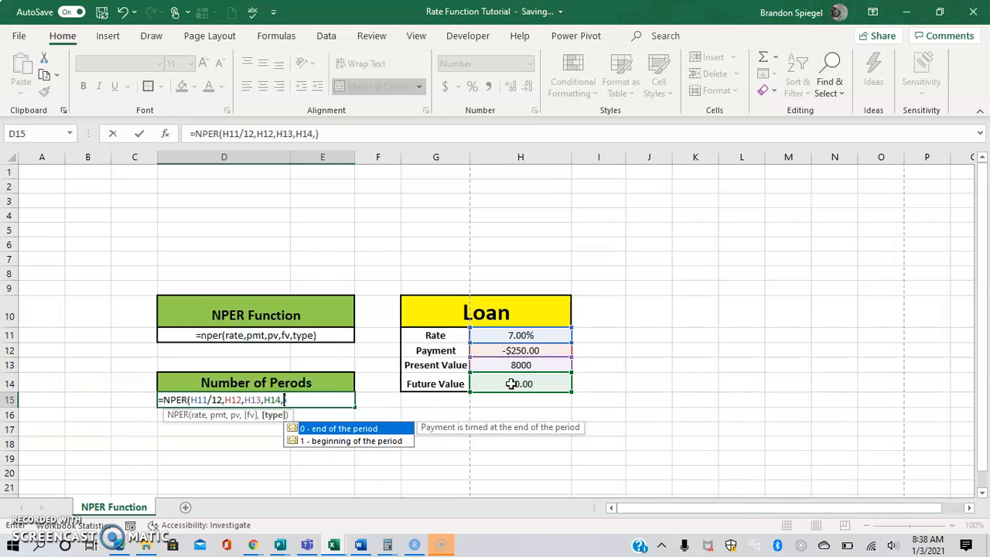
type("1")
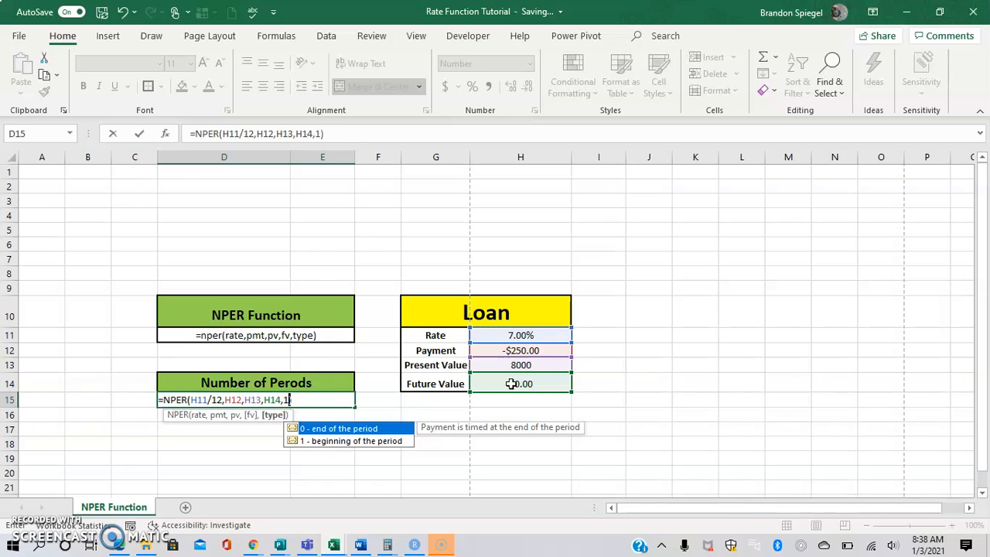